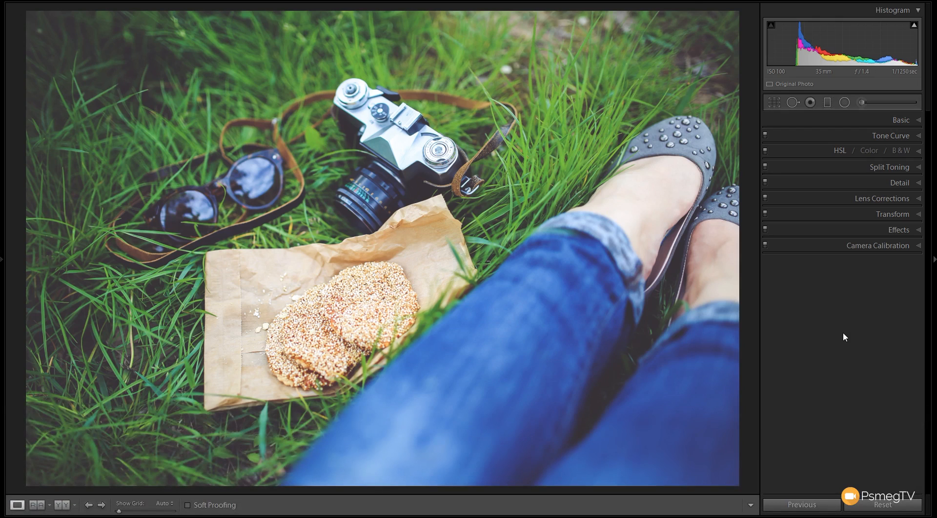
pyautogui.moveTo(867, 261)
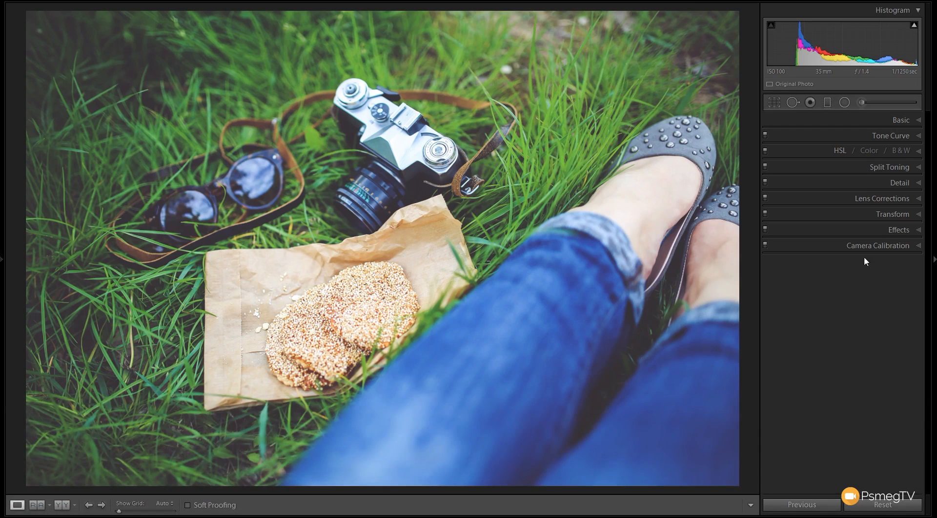
# Warm the white balance Temp to +14 in the Basic panel
pyautogui.click(901, 119)
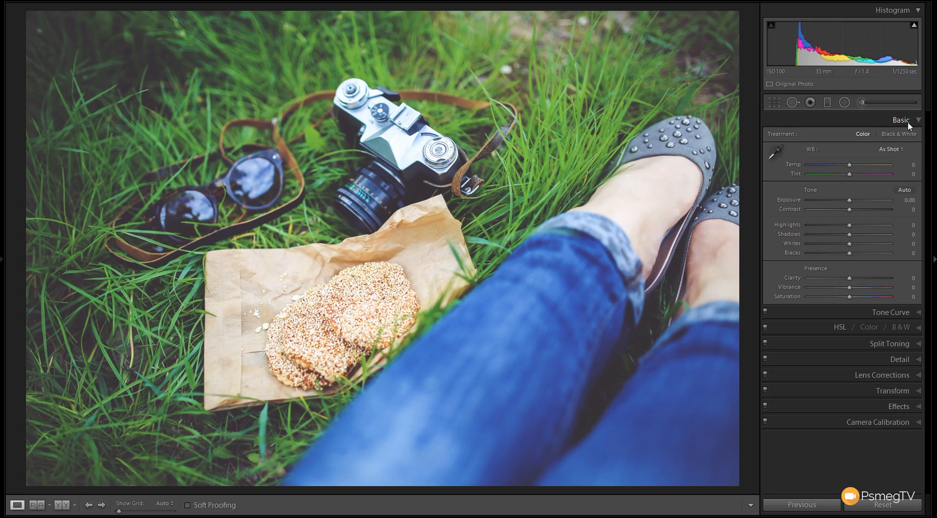
pyautogui.moveTo(328, 292)
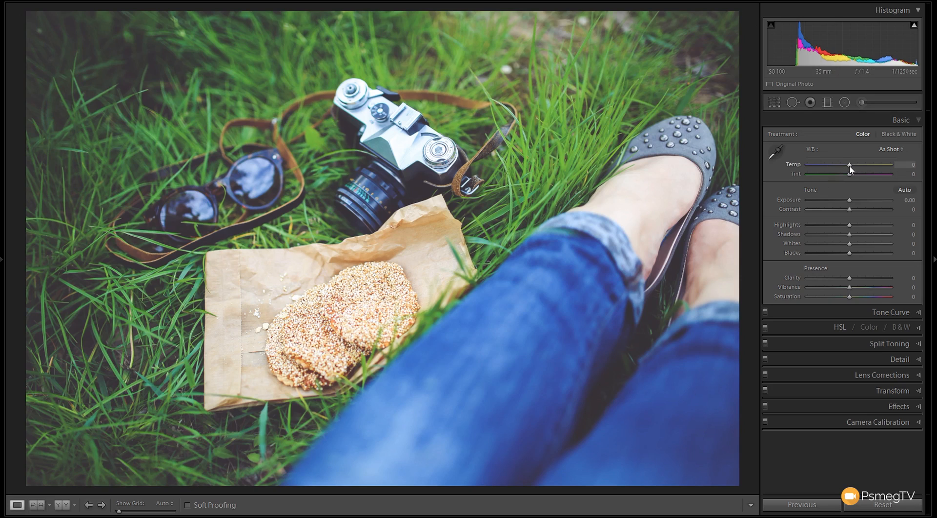
pyautogui.moveTo(849, 164); pyautogui.dragTo(851, 164)
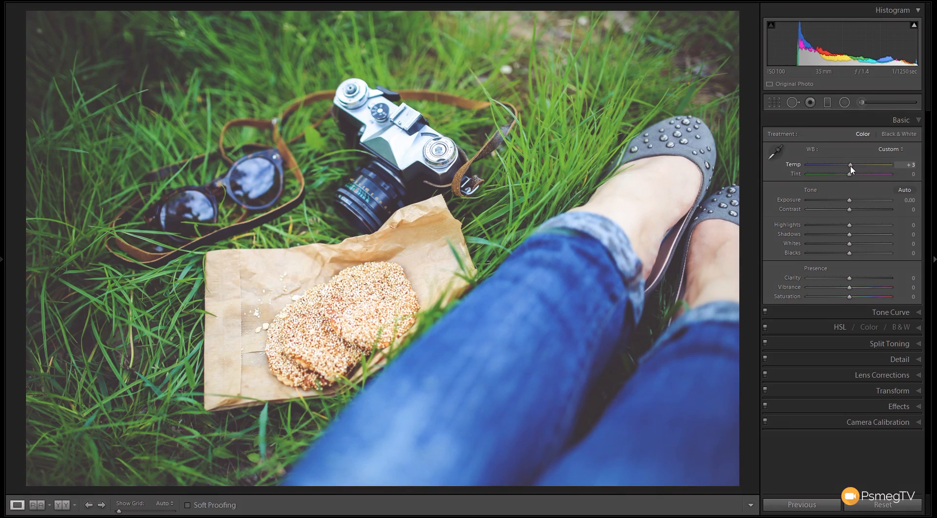
pyautogui.moveTo(848, 168); pyautogui.dragTo(854, 168)
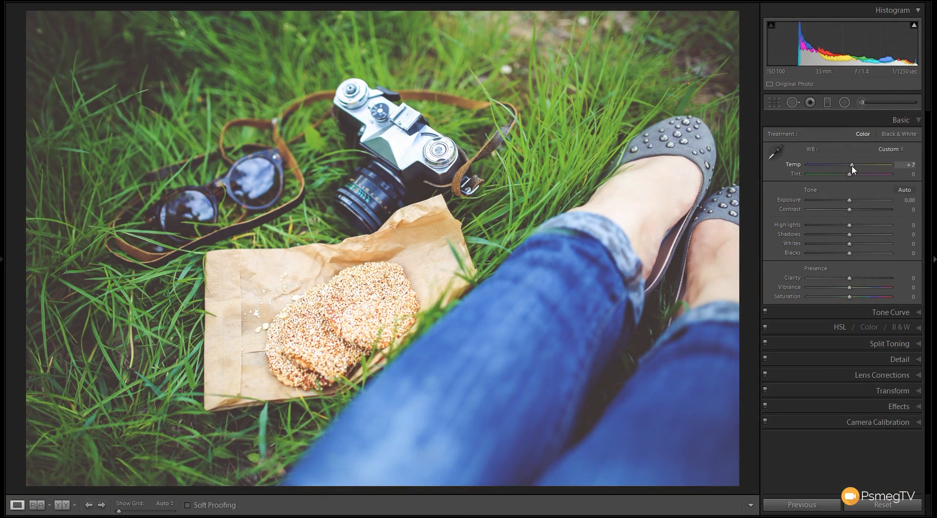
pyautogui.moveTo(851, 169); pyautogui.dragTo(856, 169)
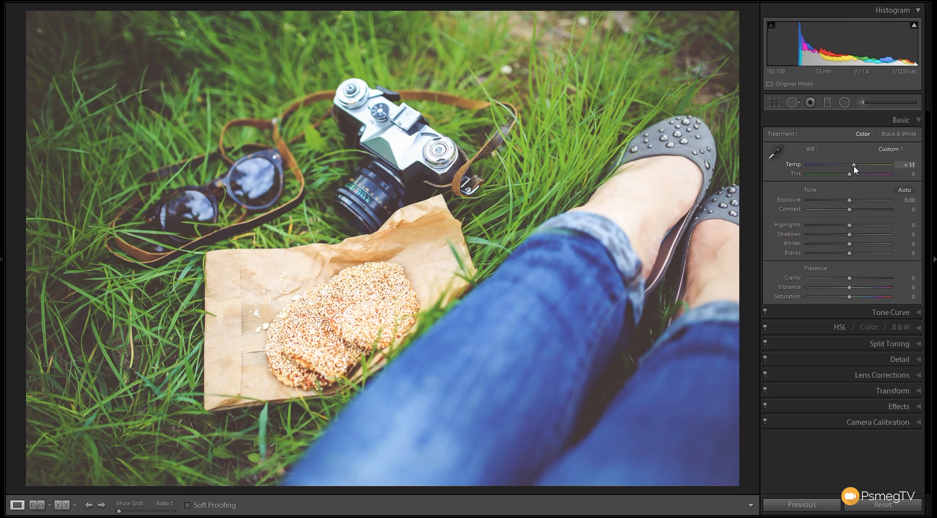
pyautogui.moveTo(854, 165); pyautogui.dragTo(855, 165)
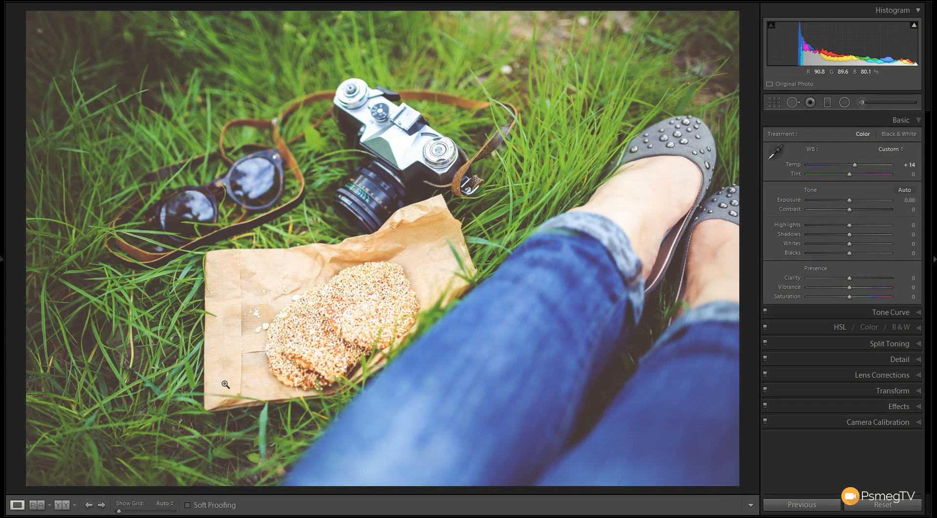
pyautogui.moveTo(592, 387)
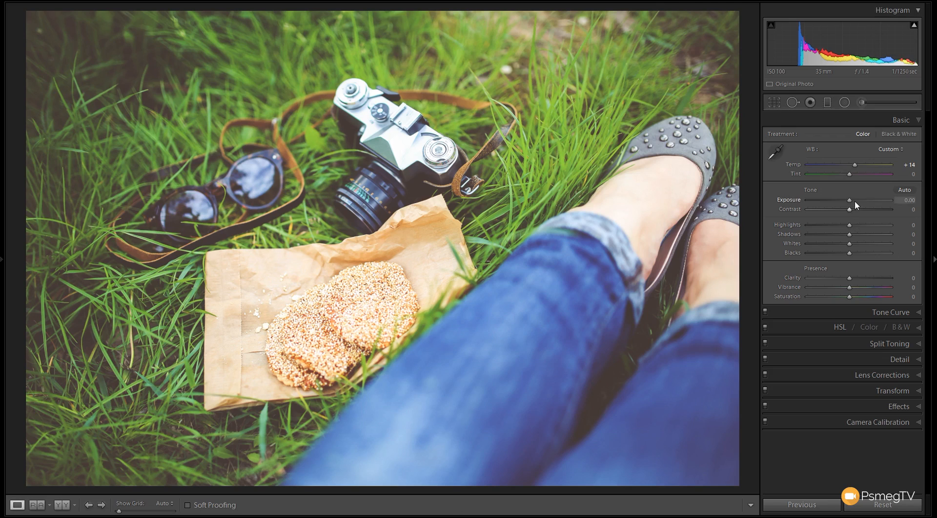
# Raise Exposure to +0.50 and Contrast to +59
pyautogui.moveTo(849, 200); pyautogui.dragTo(852, 201)
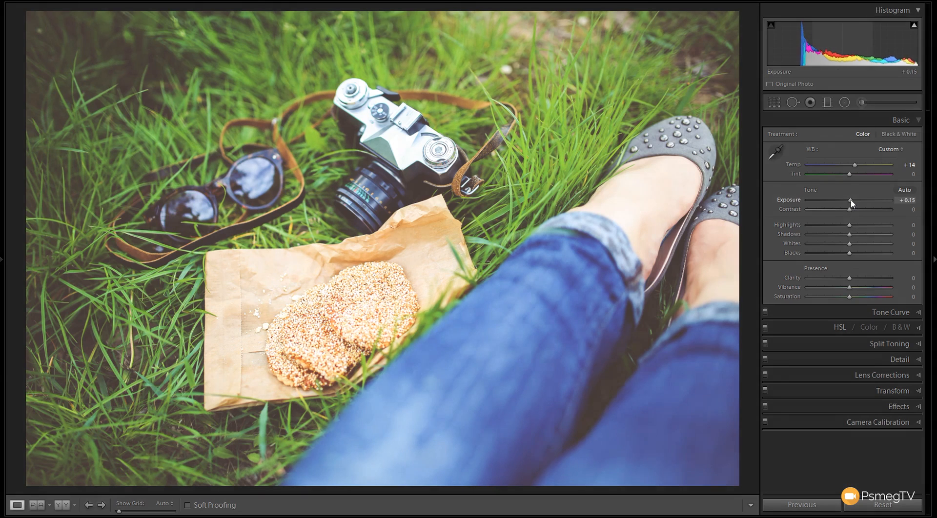
pyautogui.moveTo(852, 203); pyautogui.dragTo(857, 204)
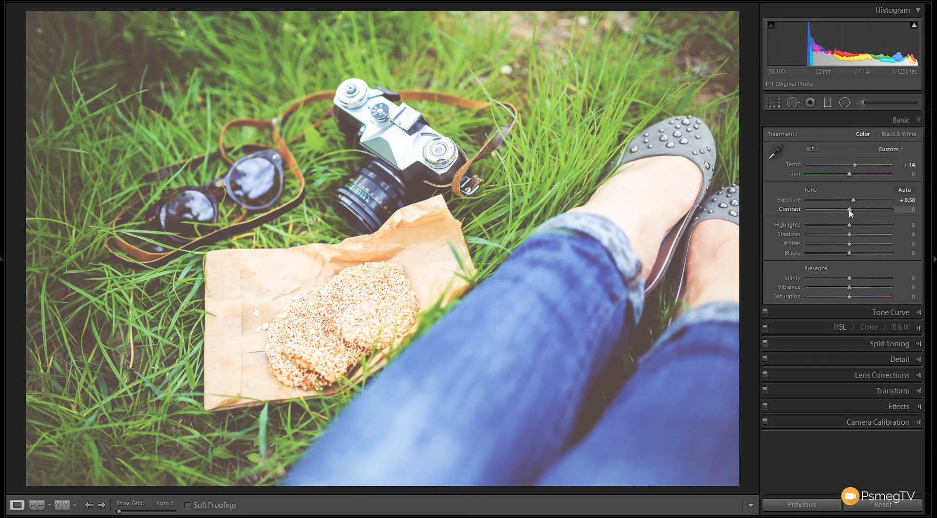
pyautogui.moveTo(851, 217); pyautogui.dragTo(870, 217)
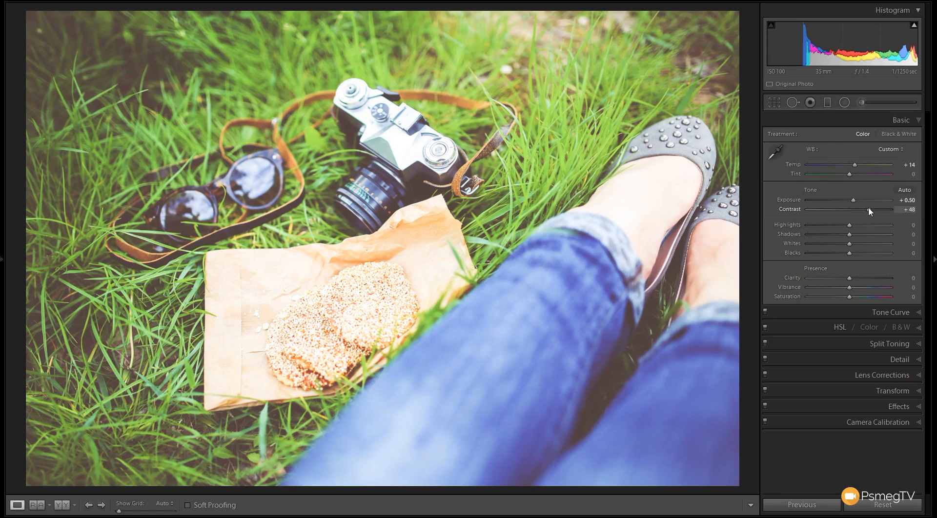
pyautogui.moveTo(851, 217); pyautogui.dragTo(858, 217)
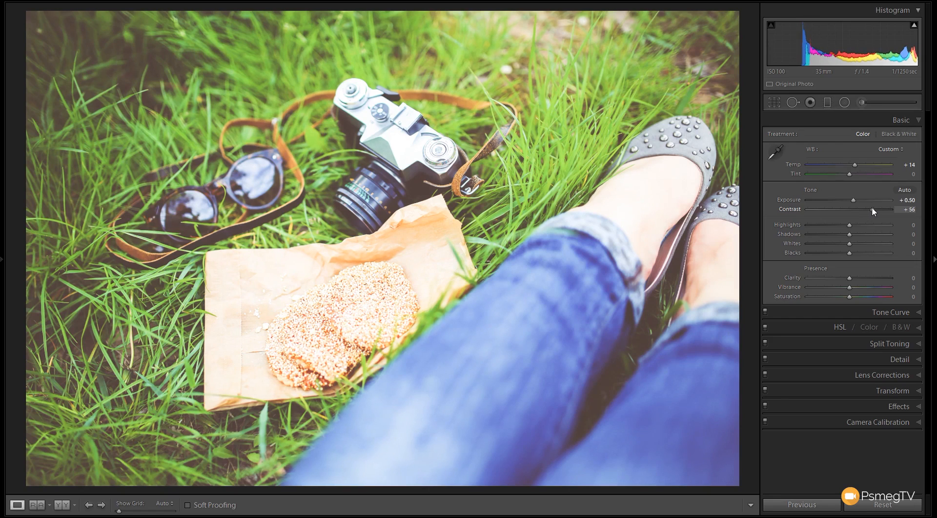
pyautogui.moveTo(870, 209); pyautogui.dragTo(874, 209)
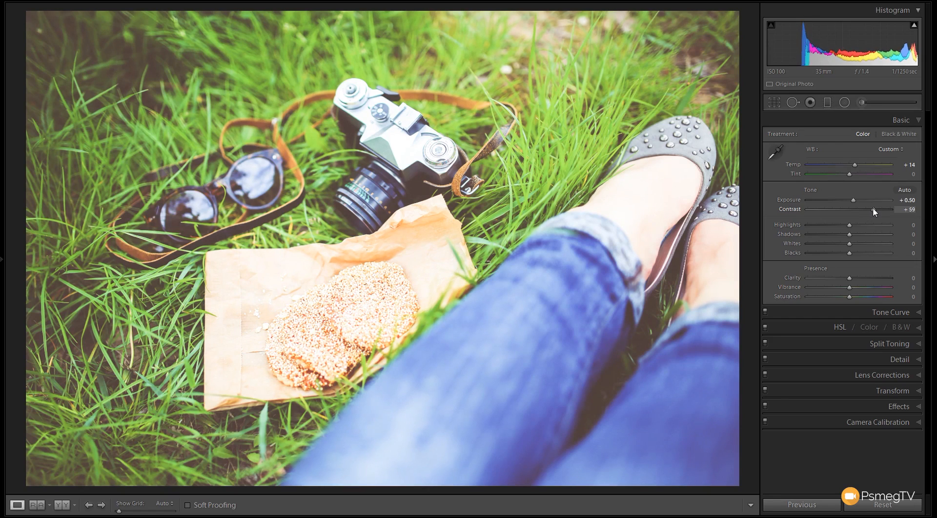
pyautogui.moveTo(743, 329)
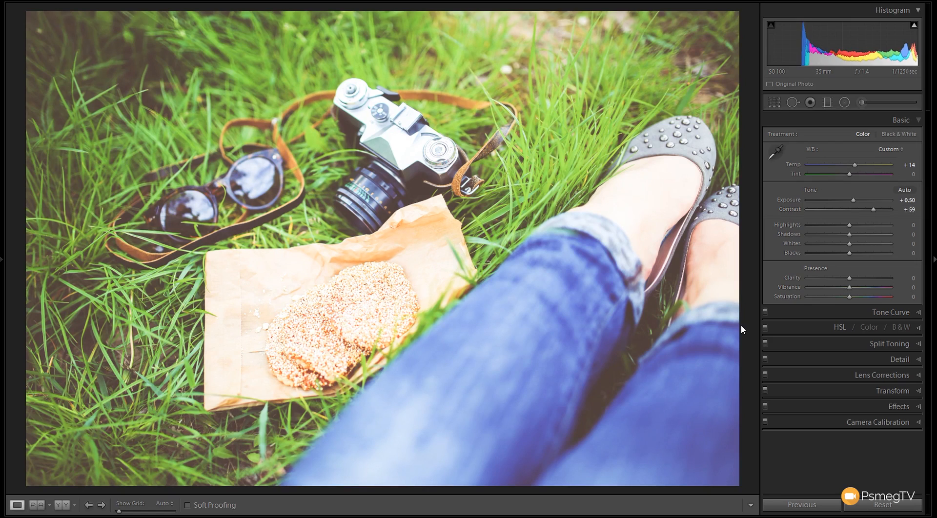
pyautogui.moveTo(691, 331)
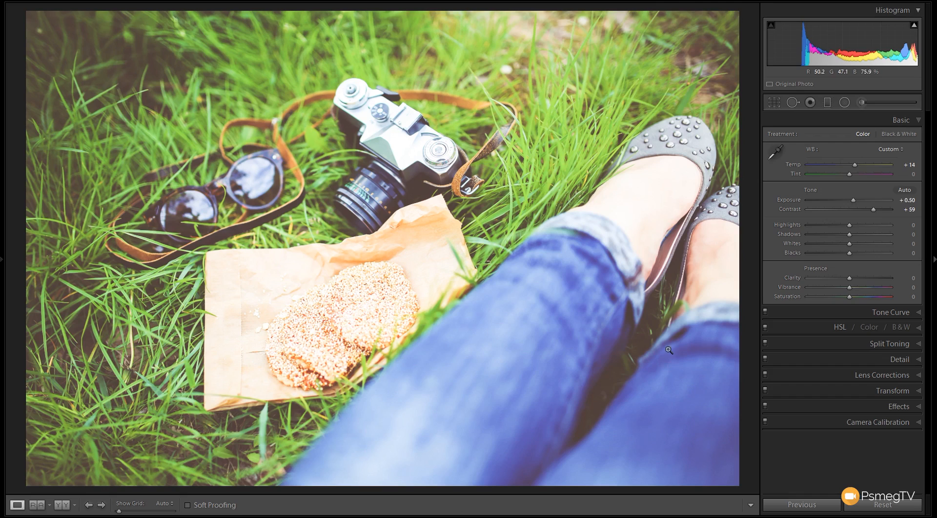
pyautogui.moveTo(850, 226)
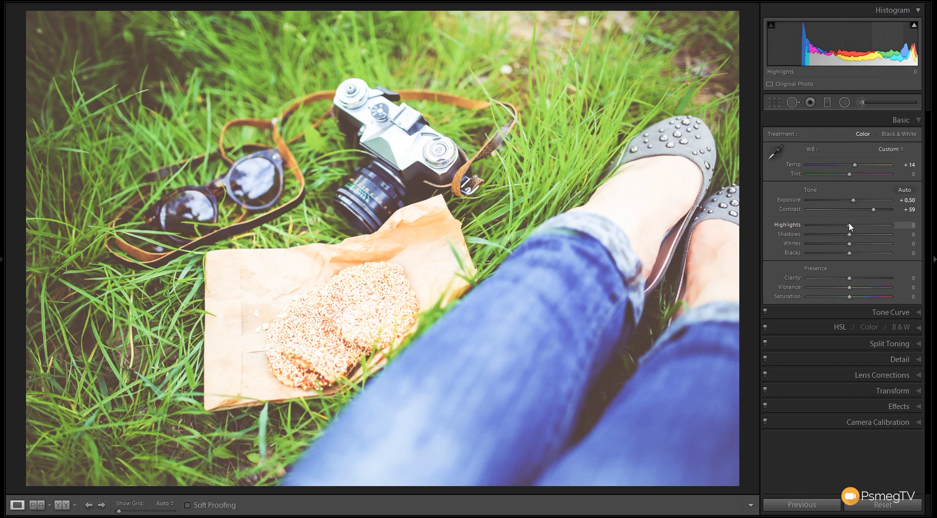
# Pull Highlights down to -61 and lift Shadows to about +41
pyautogui.moveTo(876, 227); pyautogui.dragTo(831, 226)
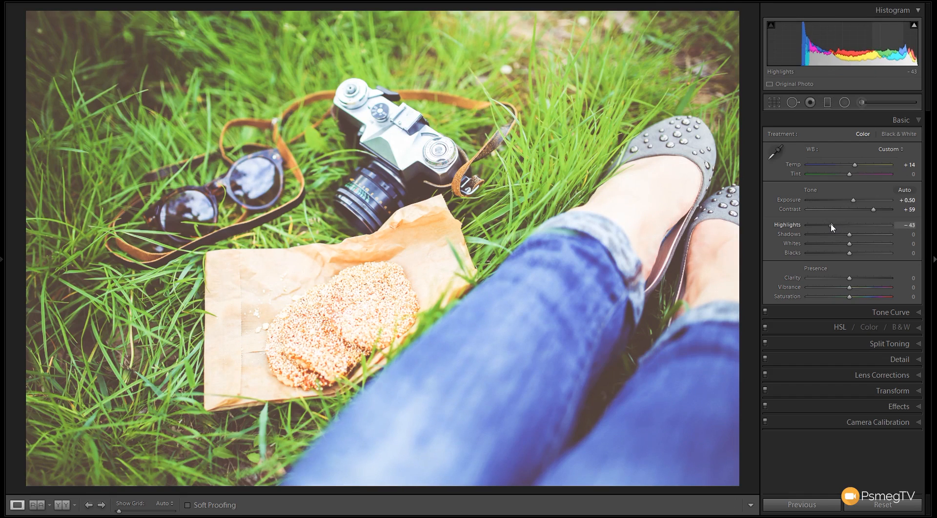
pyautogui.moveTo(831, 228); pyautogui.dragTo(822, 227)
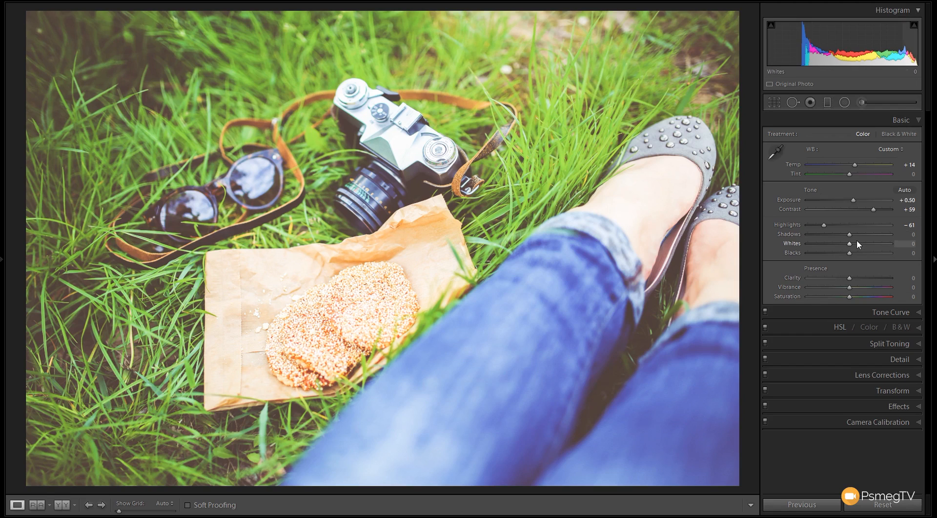
pyautogui.moveTo(848, 234); pyautogui.dragTo(862, 235)
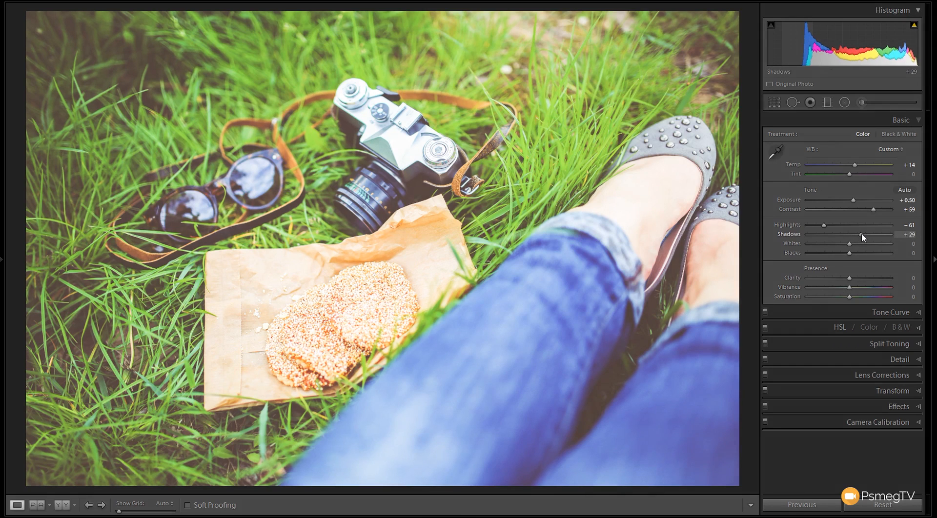
pyautogui.moveTo(850, 236); pyautogui.dragTo(861, 235)
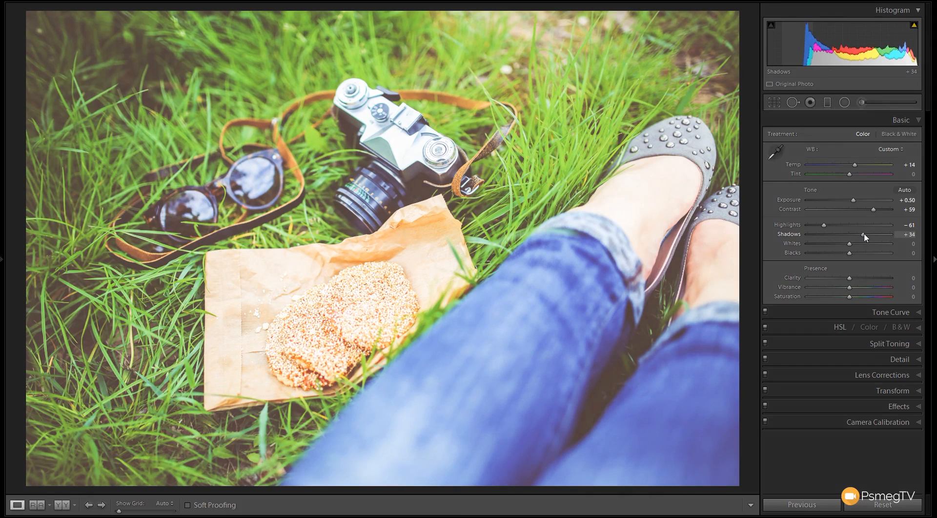
pyautogui.moveTo(864, 235); pyautogui.dragTo(868, 235)
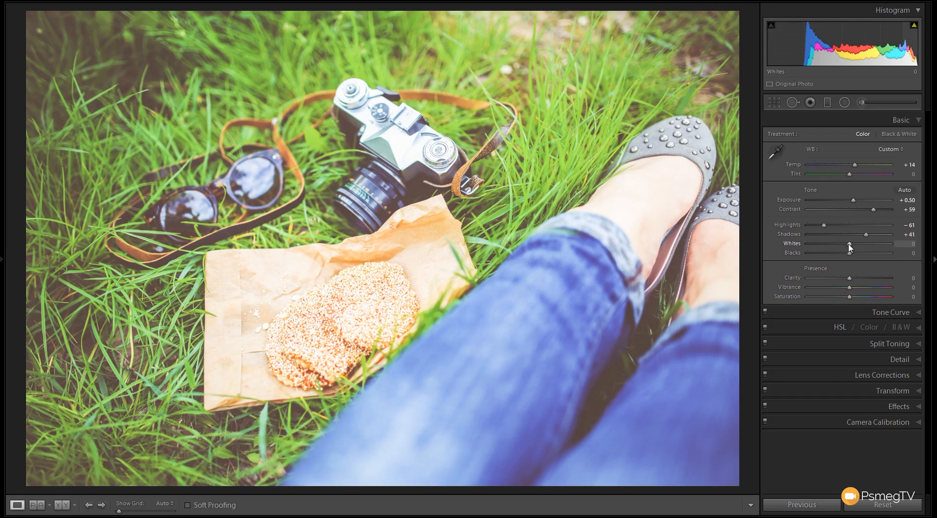
# Lower Whites to -49 and Blacks to -41
pyautogui.moveTo(851, 252); pyautogui.dragTo(824, 251)
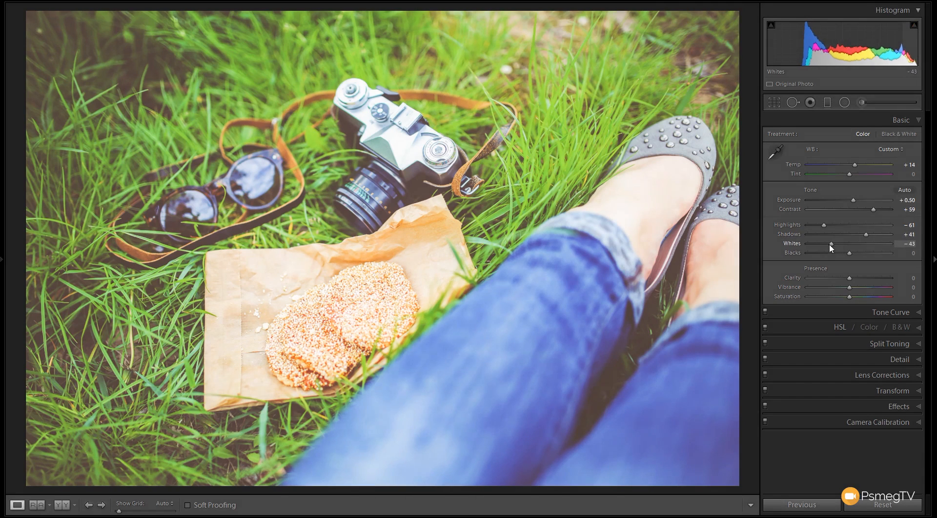
pyautogui.moveTo(835, 252); pyautogui.dragTo(828, 251)
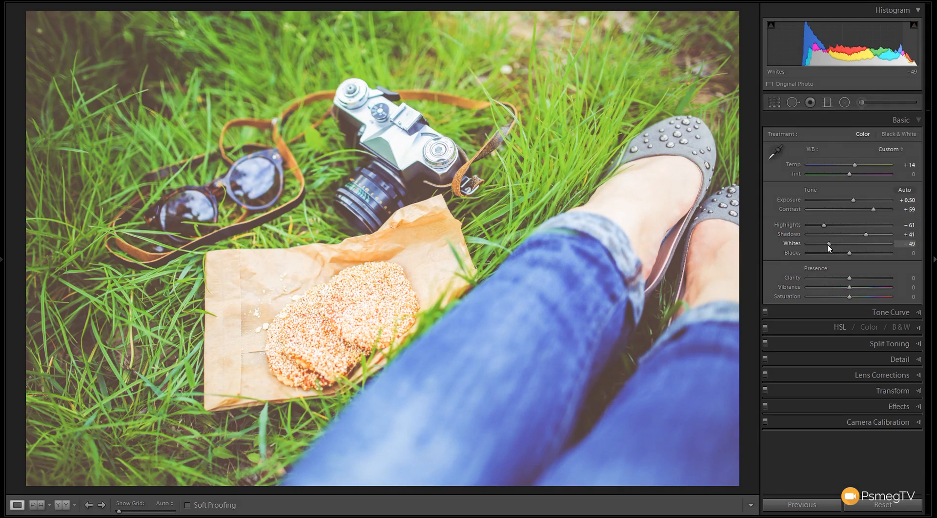
pyautogui.moveTo(849, 252)
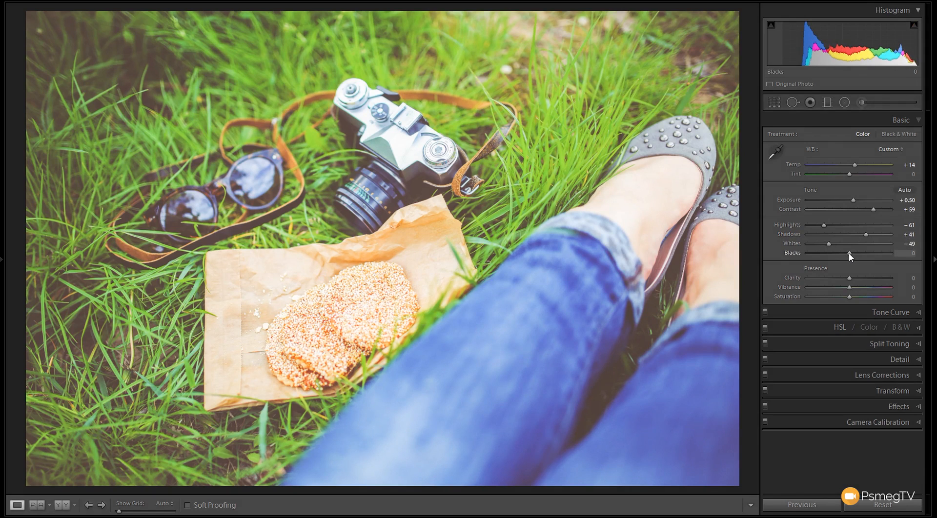
pyautogui.moveTo(869, 253); pyautogui.dragTo(848, 252)
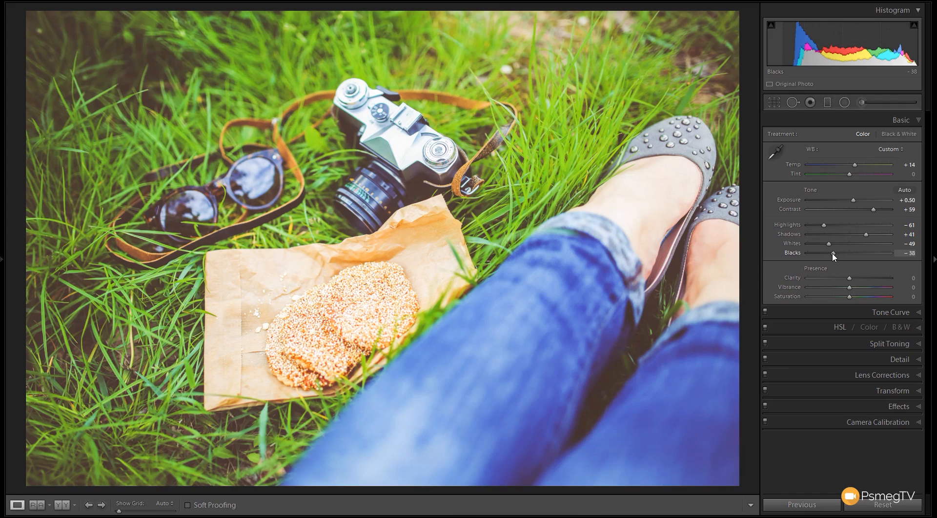
pyautogui.moveTo(833, 253); pyautogui.dragTo(831, 253)
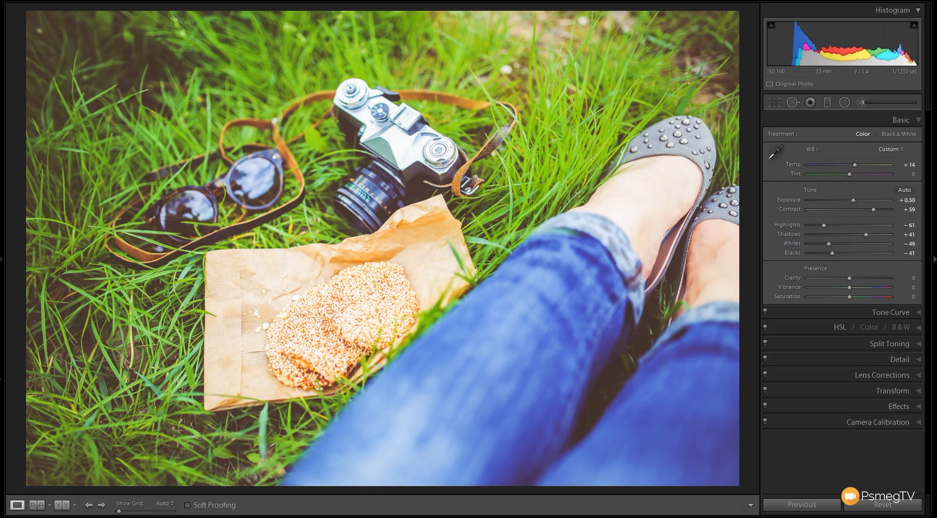
pyautogui.moveTo(857, 290)
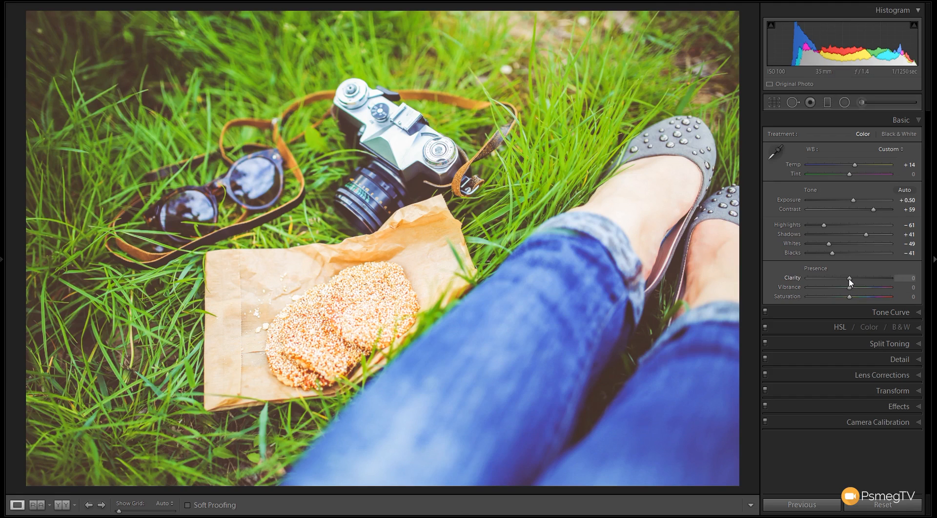
# Set Clarity +10, Vibrance +23 and Saturation -25 for a muted look
pyautogui.moveTo(849, 281); pyautogui.dragTo(855, 281)
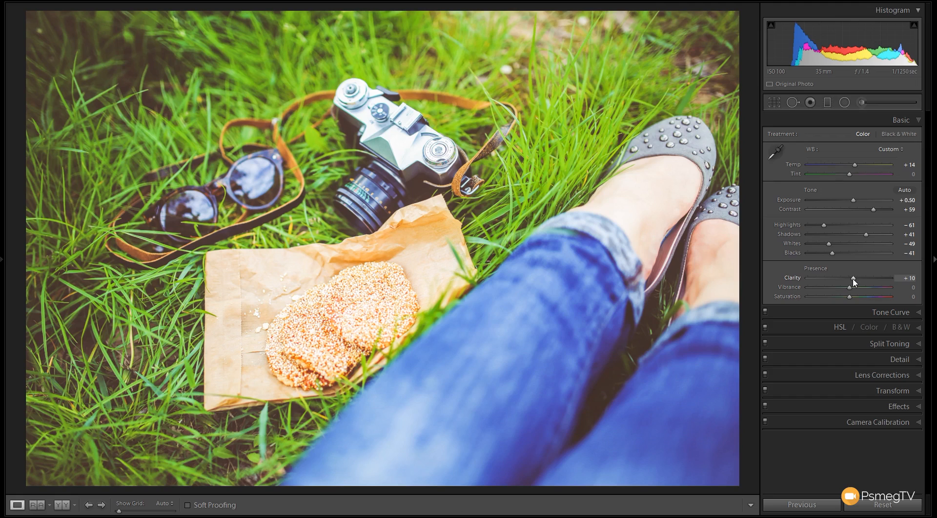
pyautogui.moveTo(853, 297)
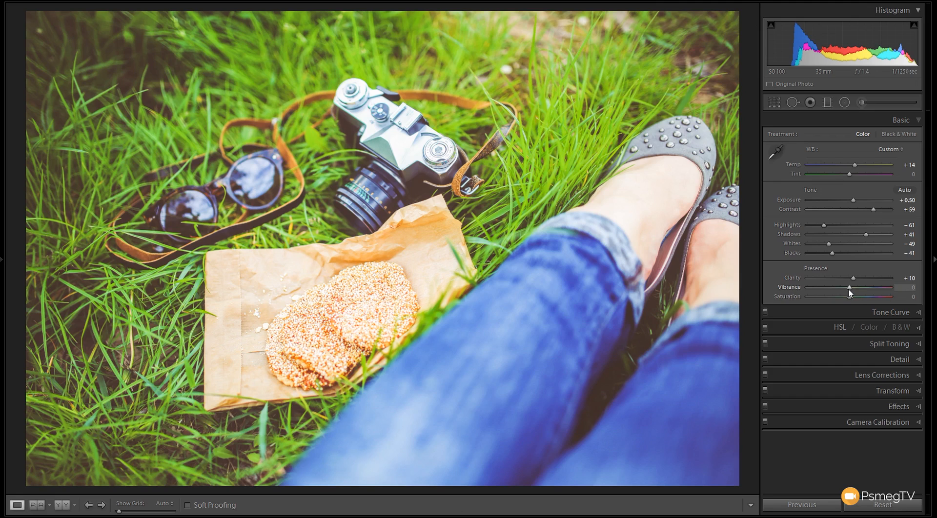
pyautogui.moveTo(850, 290); pyautogui.dragTo(856, 290)
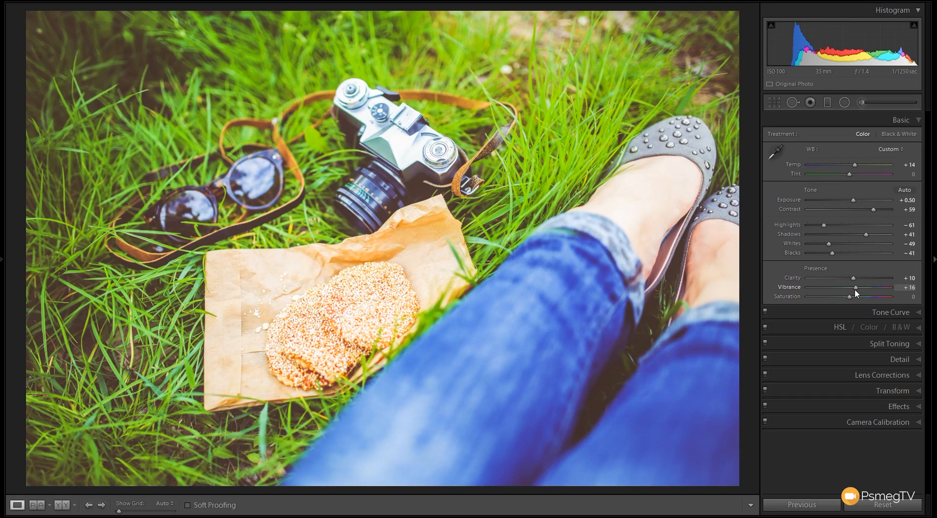
pyautogui.moveTo(855, 288); pyautogui.dragTo(864, 288)
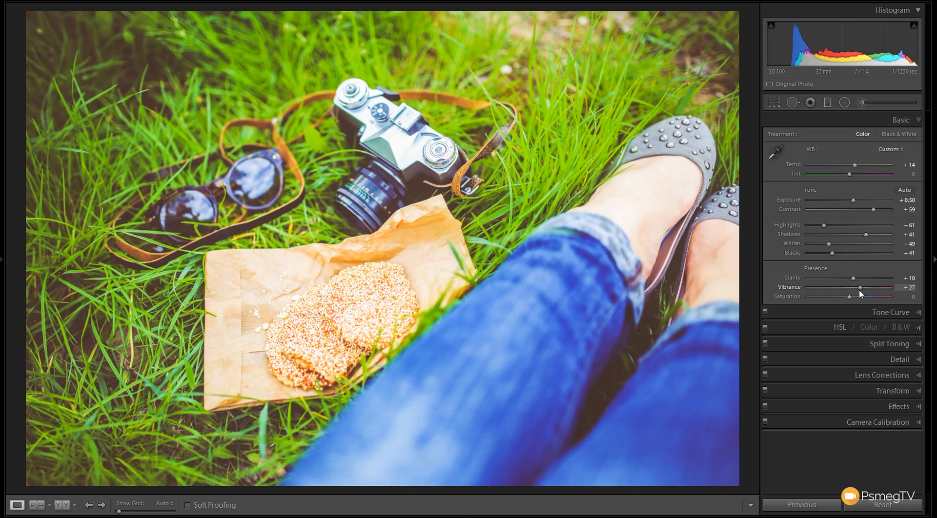
pyautogui.moveTo(867, 287); pyautogui.dragTo(859, 287)
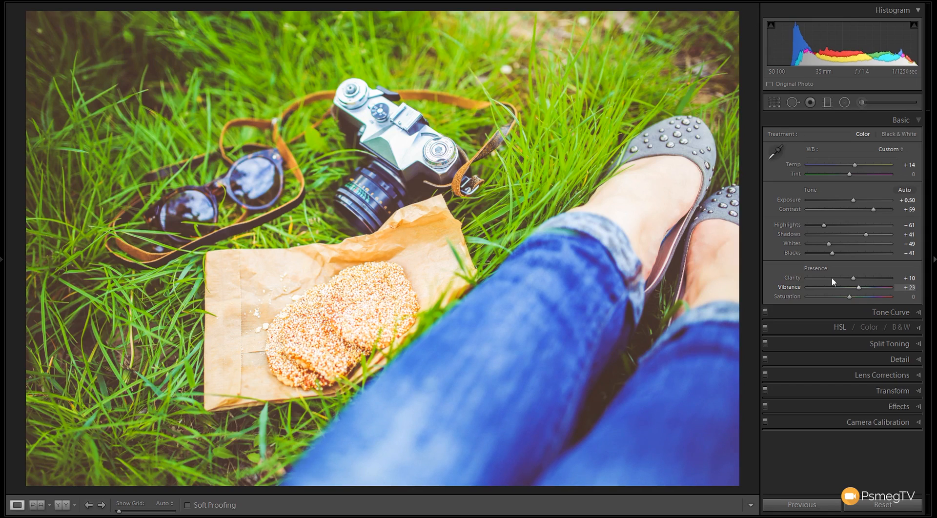
pyautogui.moveTo(349, 287)
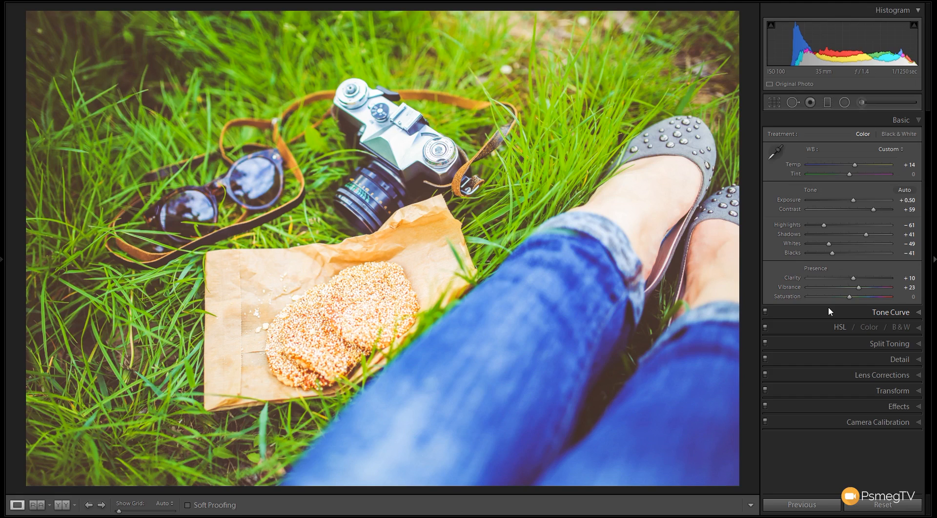
pyautogui.moveTo(849, 297); pyautogui.dragTo(843, 296)
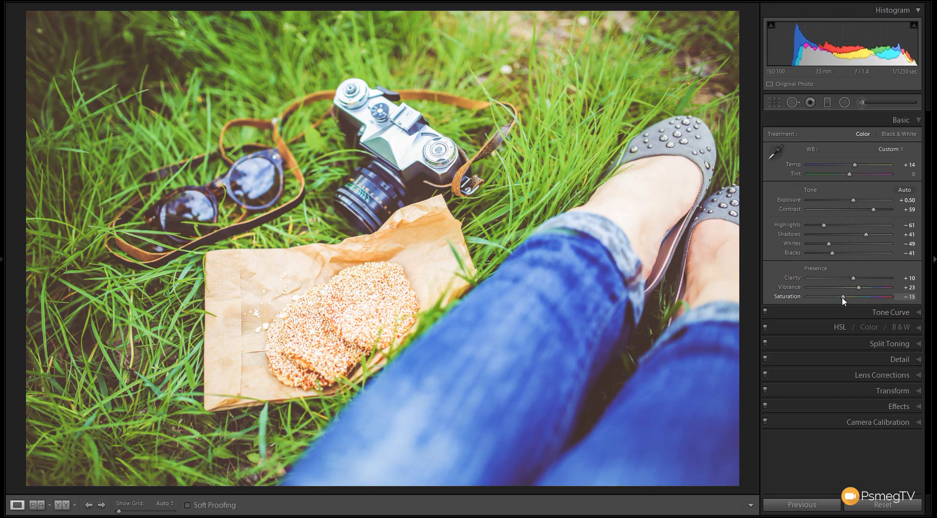
pyautogui.moveTo(842, 296); pyautogui.dragTo(839, 297)
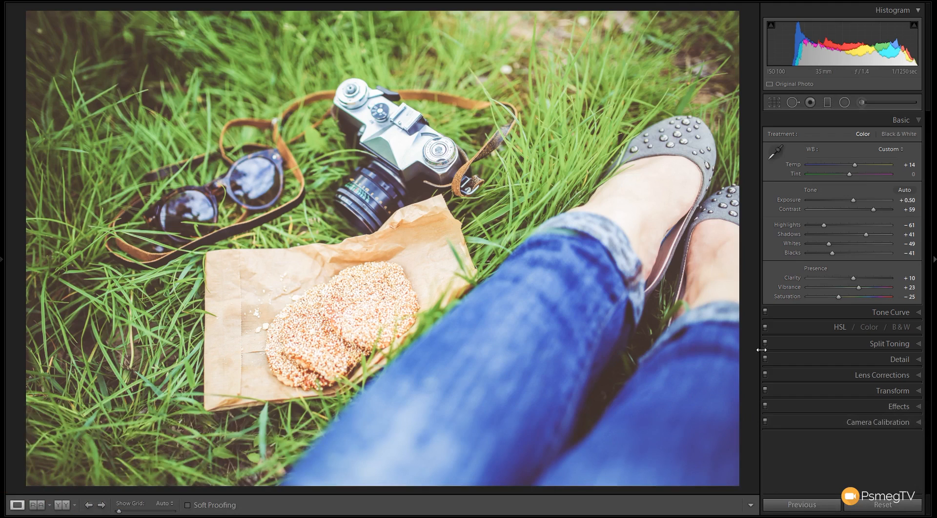
pyautogui.moveTo(822, 470)
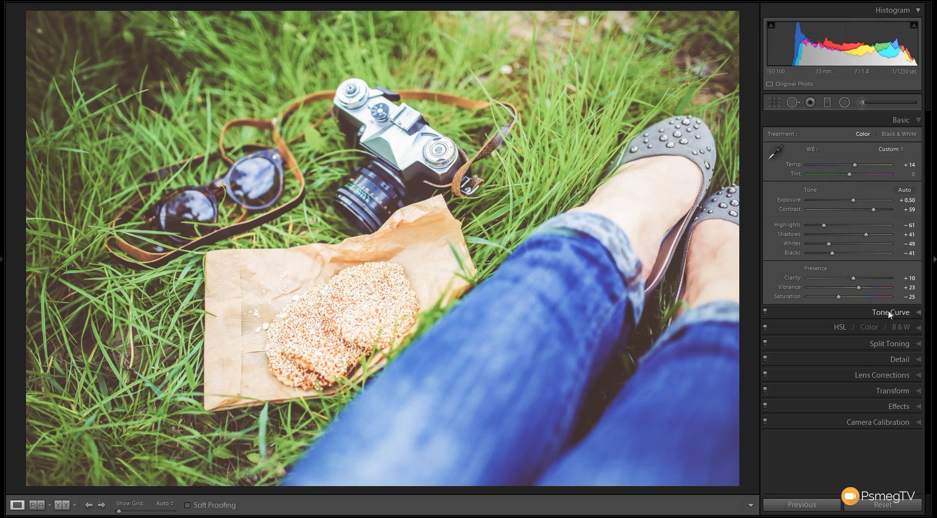
# Shape the point curve's highlight and shadow points into a gentle S
pyautogui.click(891, 313)
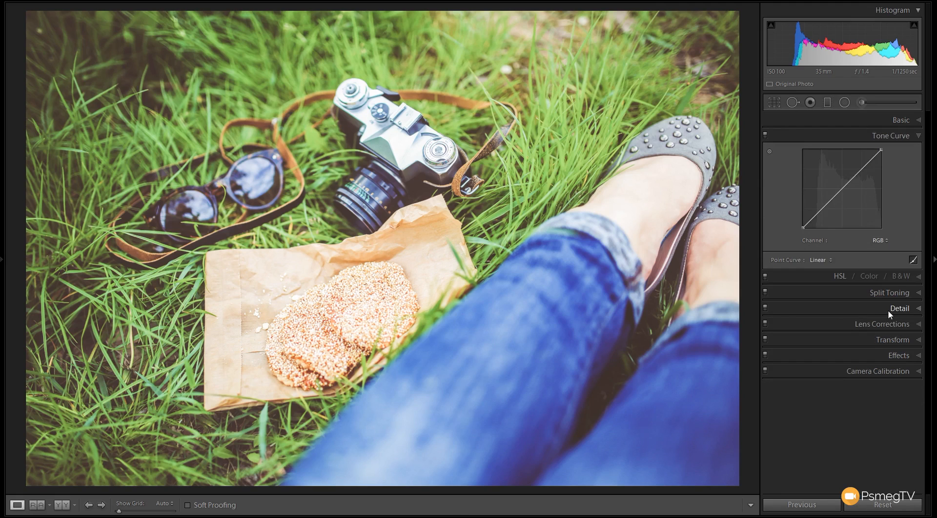
pyautogui.moveTo(785, 240)
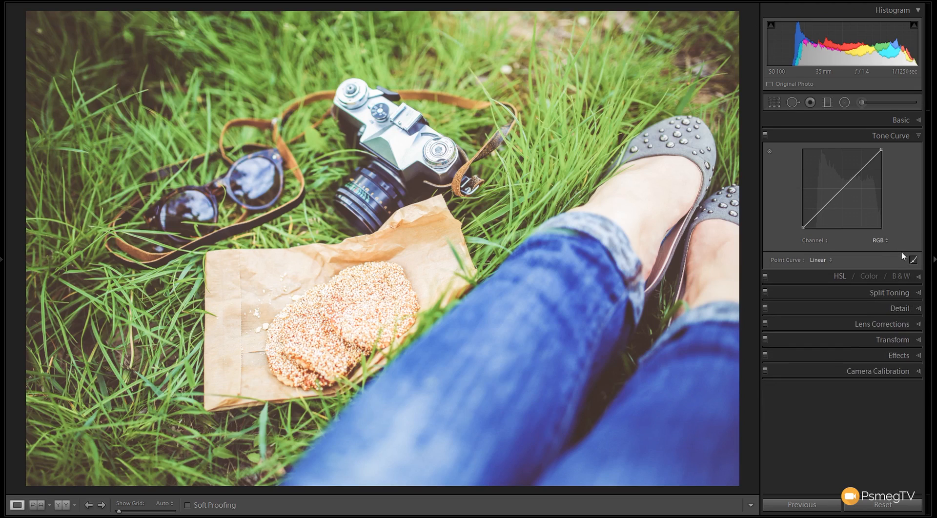
pyautogui.moveTo(789, 223)
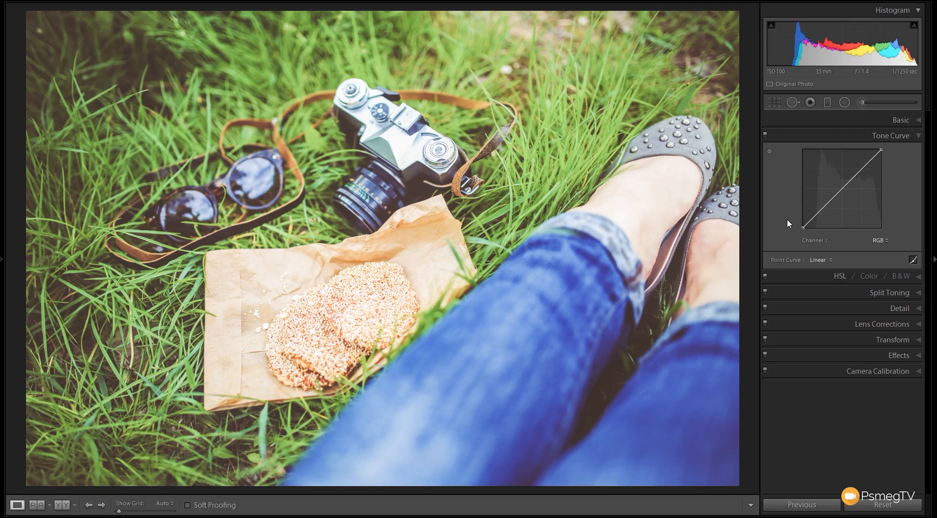
pyautogui.moveTo(845, 222)
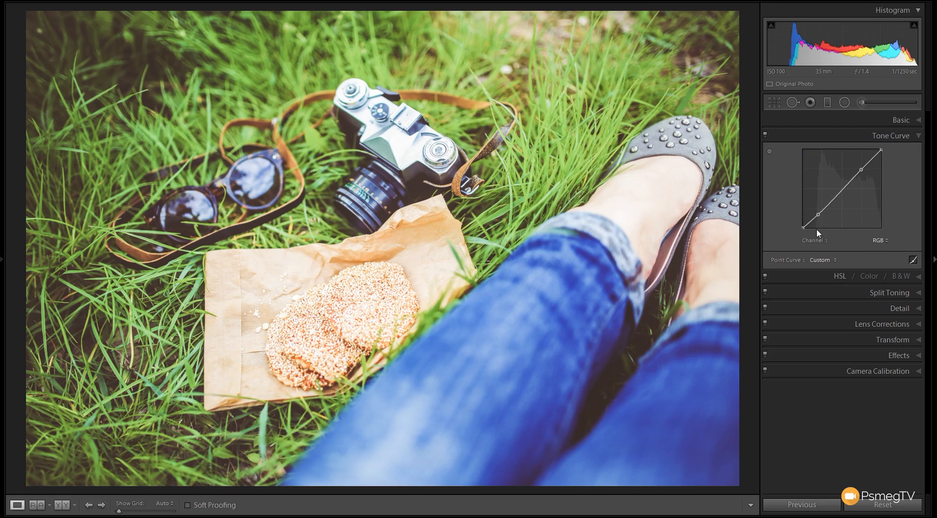
pyautogui.click(901, 120)
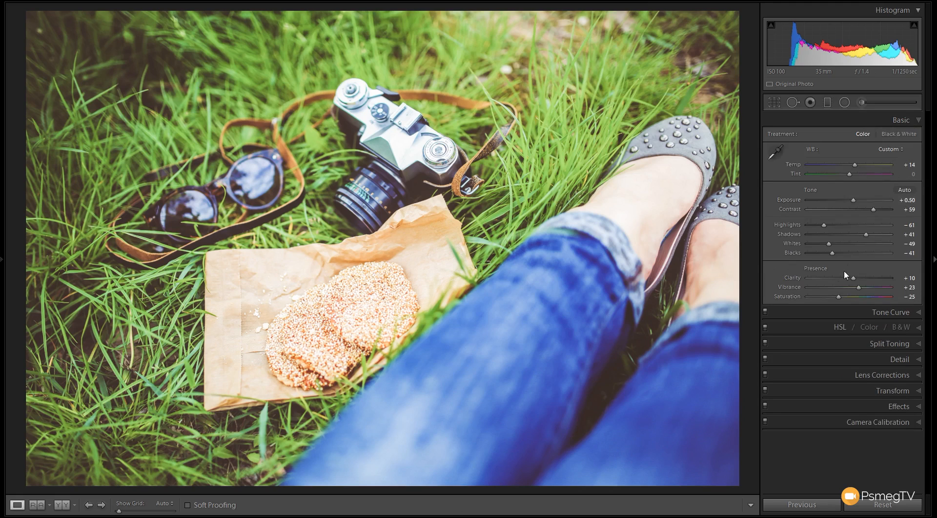
pyautogui.click(902, 119)
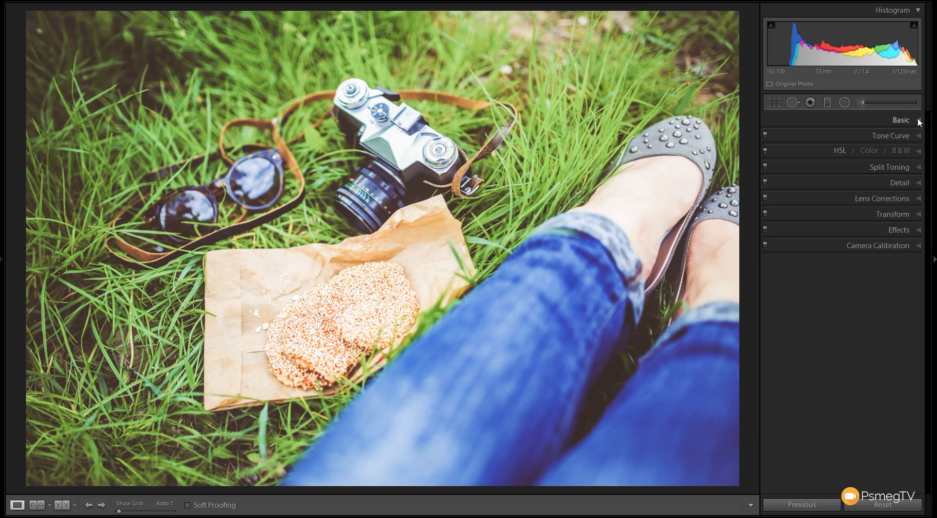
pyautogui.click(891, 135)
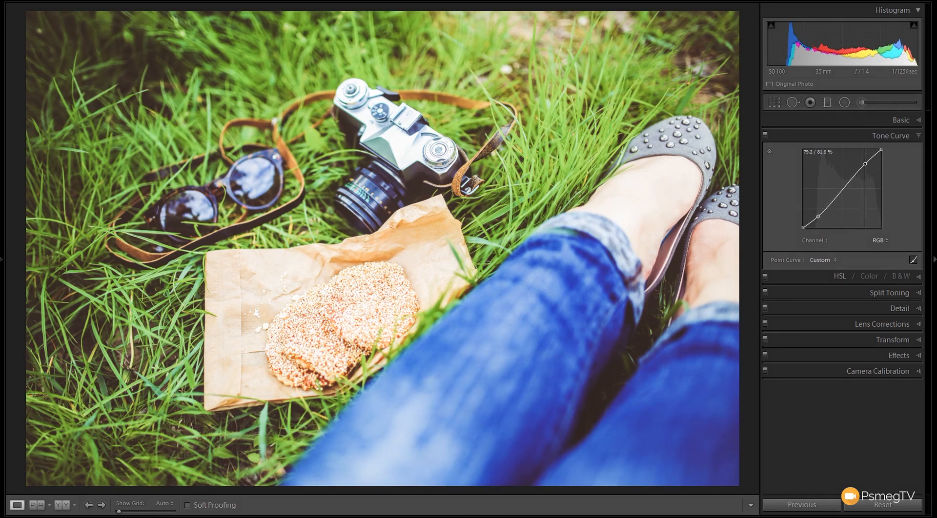
pyautogui.moveTo(865, 163); pyautogui.dragTo(871, 157)
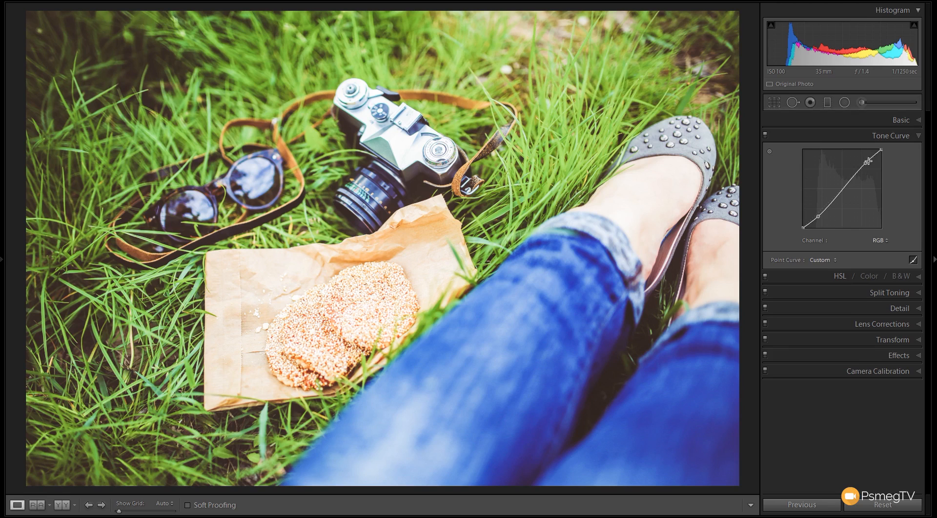
pyautogui.click(766, 135)
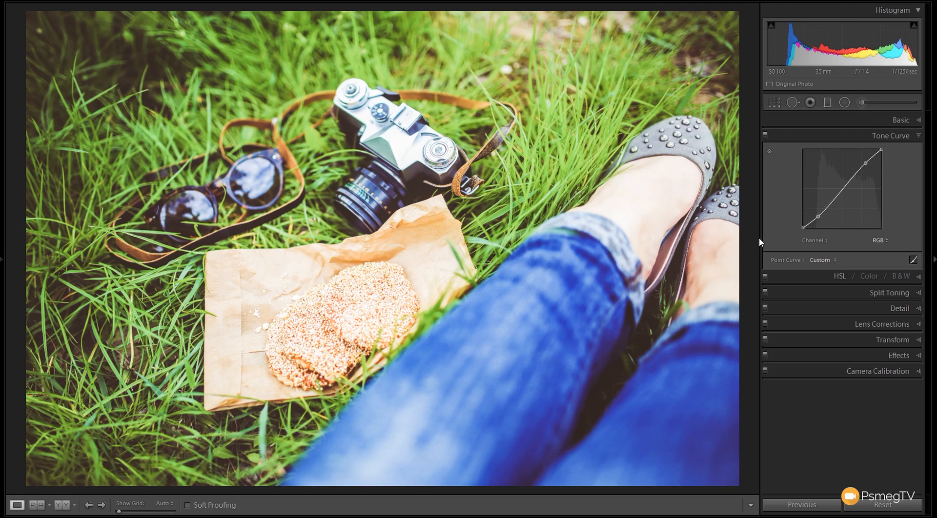
pyautogui.moveTo(923, 137)
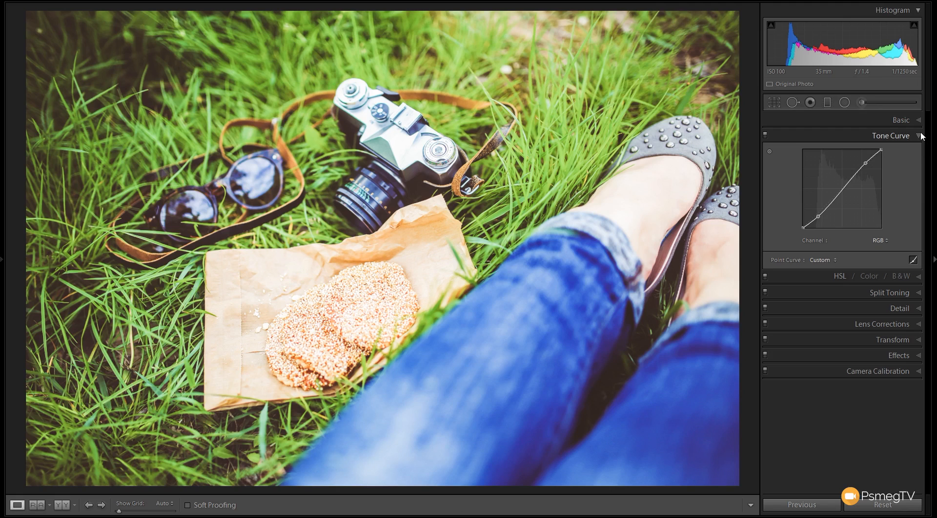
pyautogui.moveTo(920, 137)
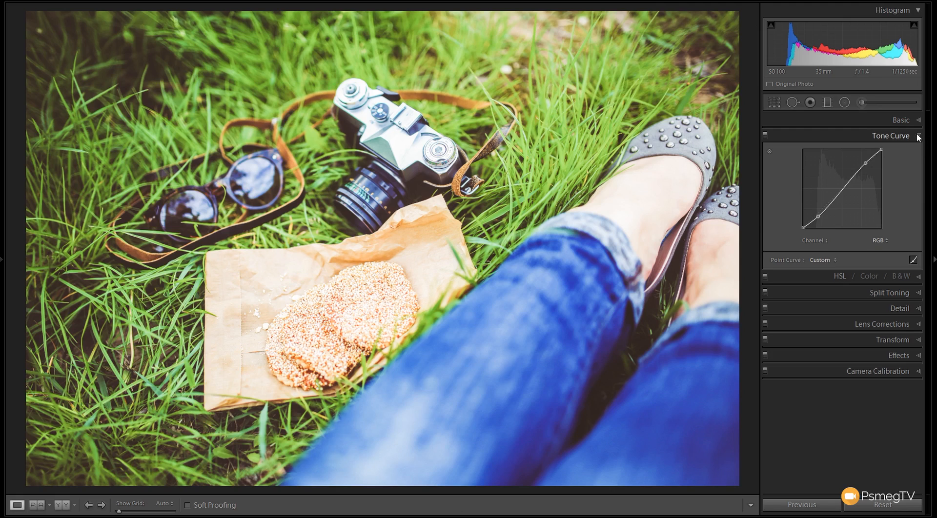
pyautogui.click(891, 135)
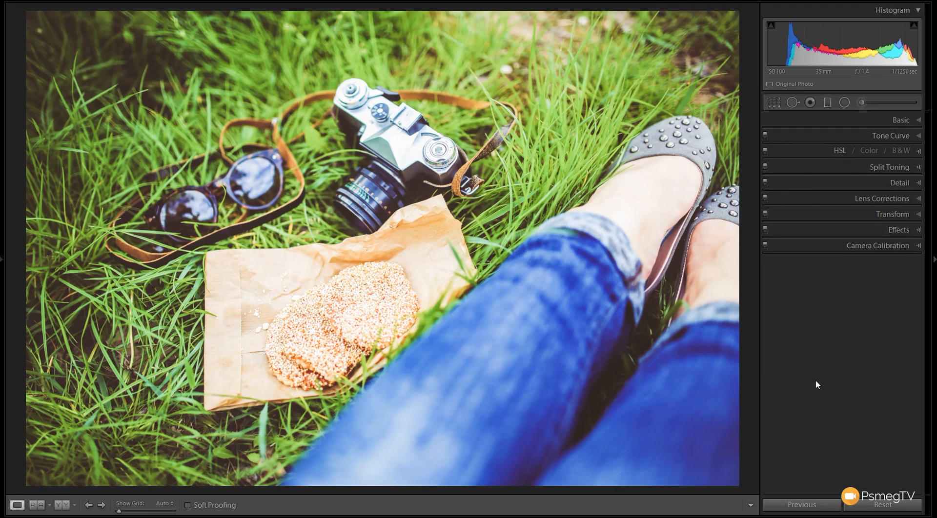
pyautogui.moveTo(841, 257)
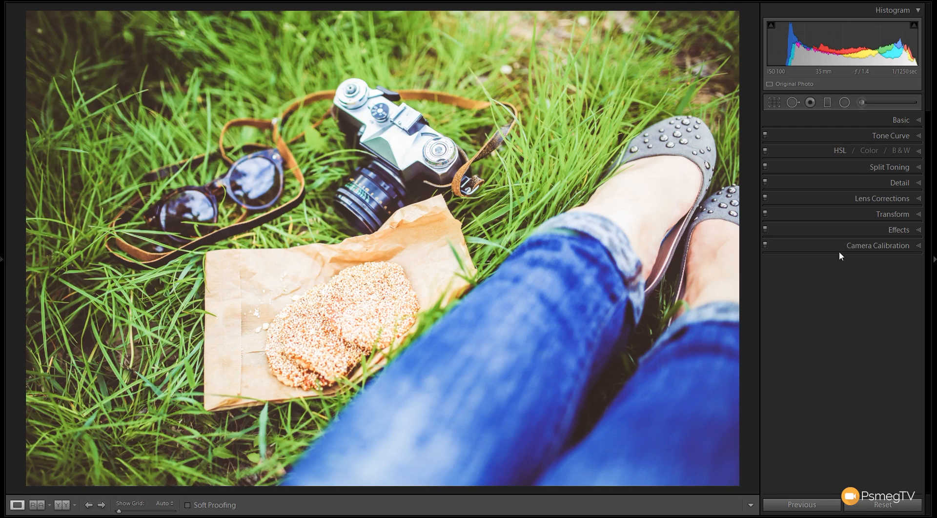
# In HSL Saturation, lower Green, Aqua and Blue to -26 each
pyautogui.click(840, 150)
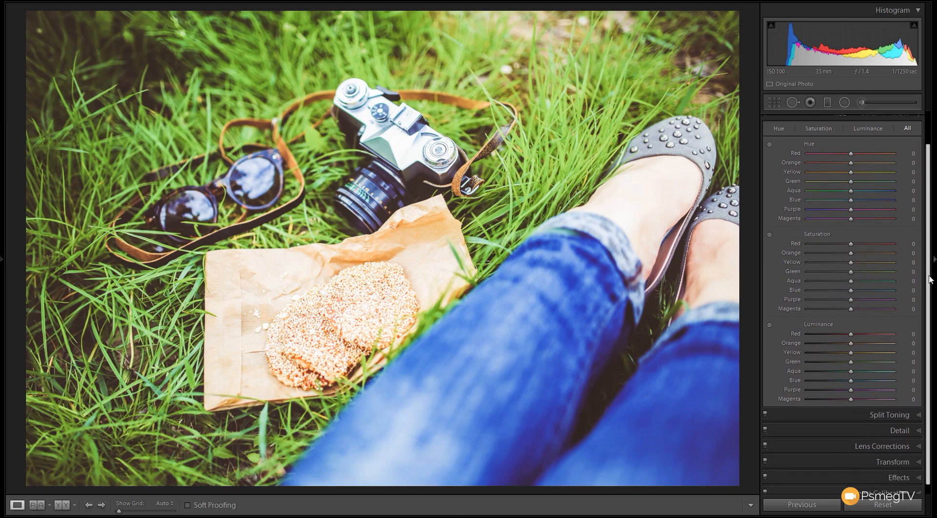
pyautogui.moveTo(839, 329)
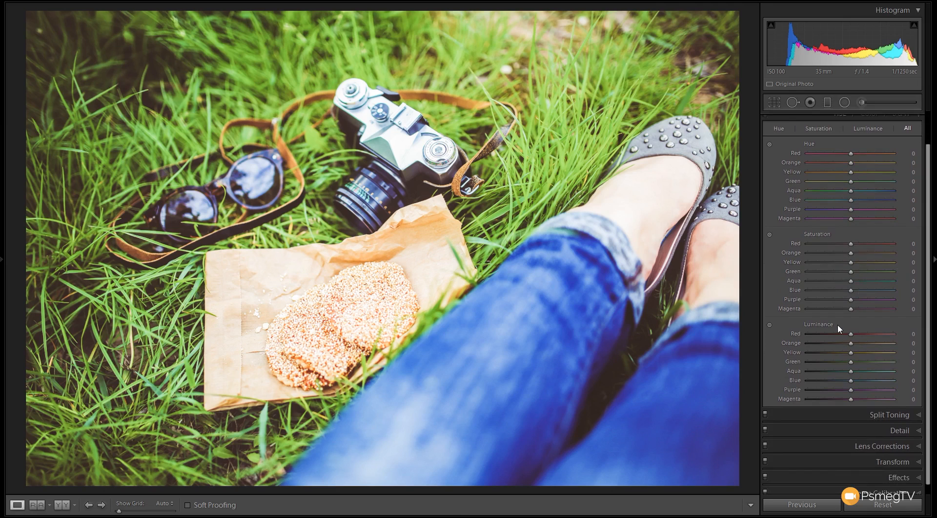
pyautogui.moveTo(851, 291)
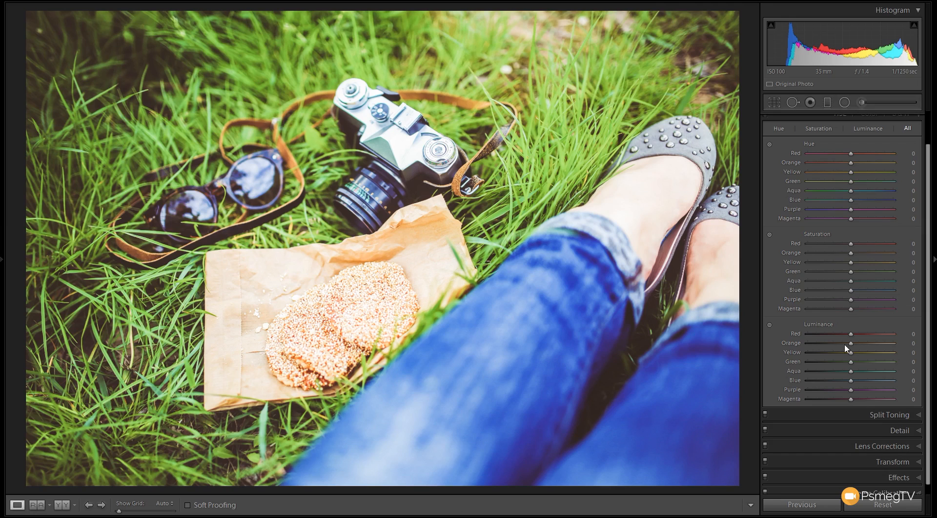
pyautogui.moveTo(852, 271); pyautogui.dragTo(843, 271)
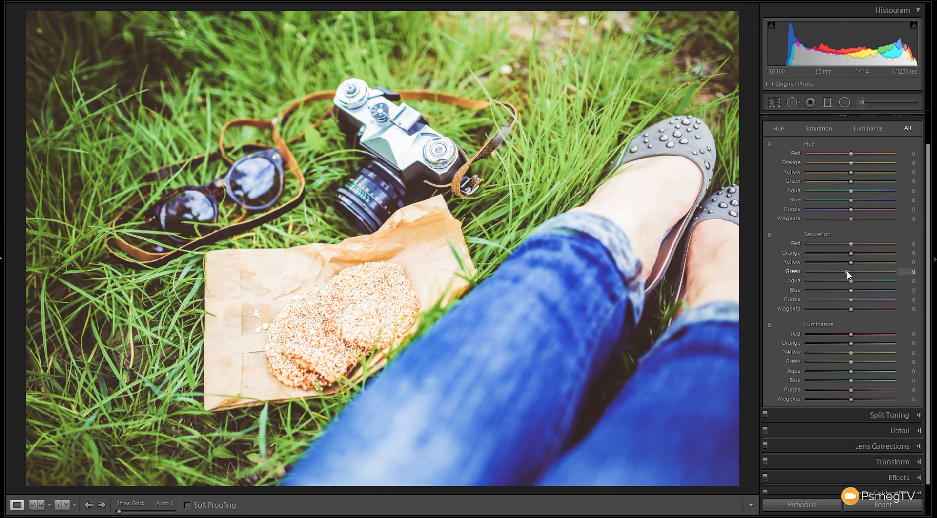
pyautogui.moveTo(848, 271); pyautogui.dragTo(842, 271)
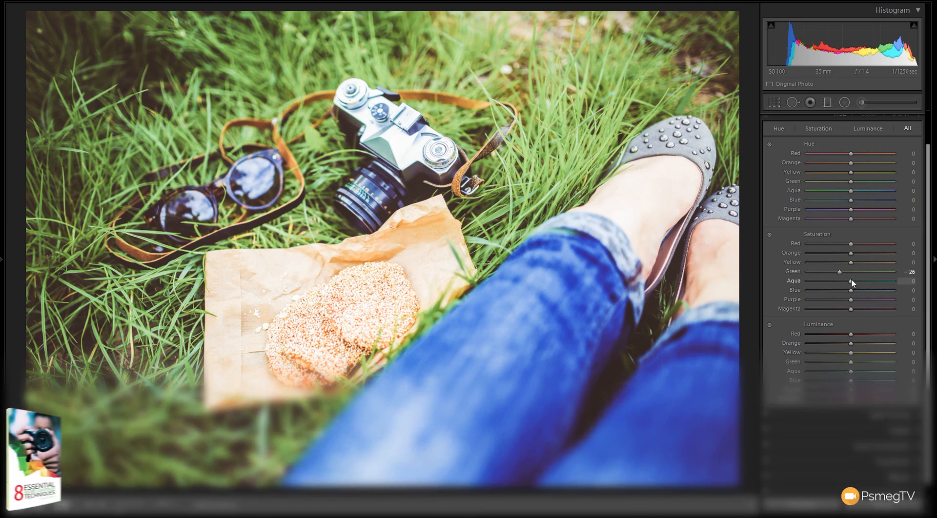
pyautogui.moveTo(851, 281); pyautogui.dragTo(840, 281)
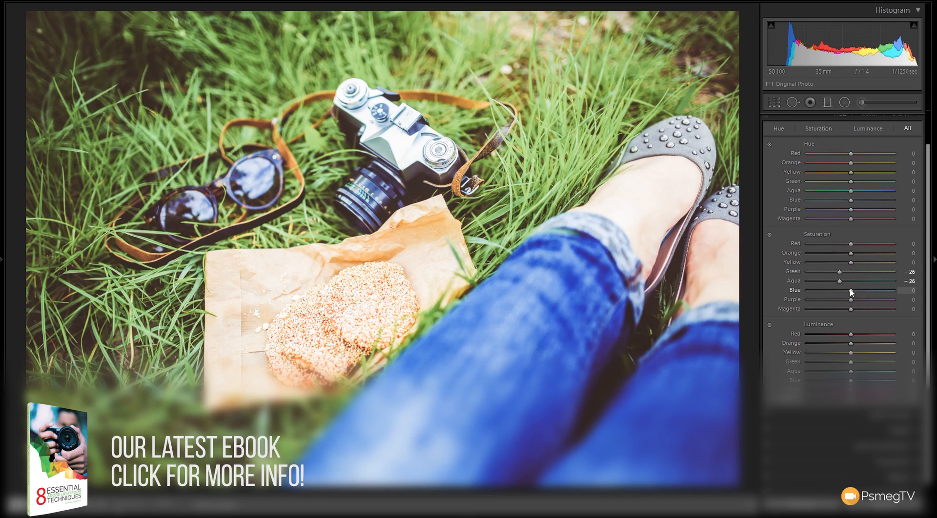
pyautogui.moveTo(851, 290); pyautogui.dragTo(840, 290)
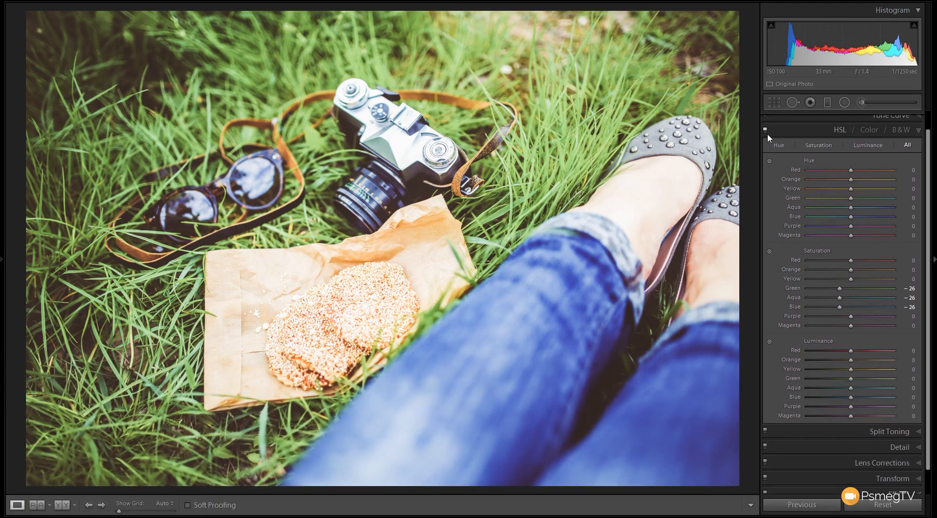
# Raise HSL Luminance to Green +25, Aqua +23, Blue +26, toggling the panel to compare
pyautogui.click(766, 130)
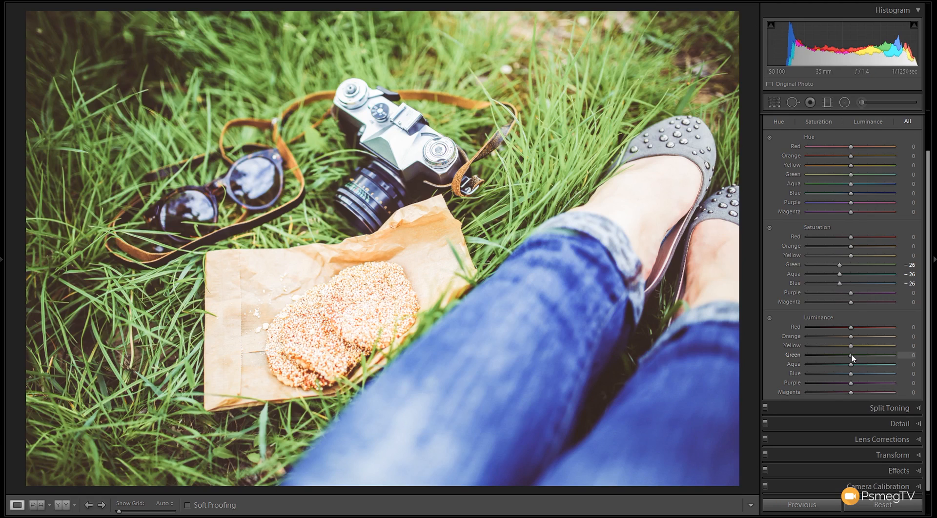
pyautogui.moveTo(851, 357); pyautogui.dragTo(885, 357)
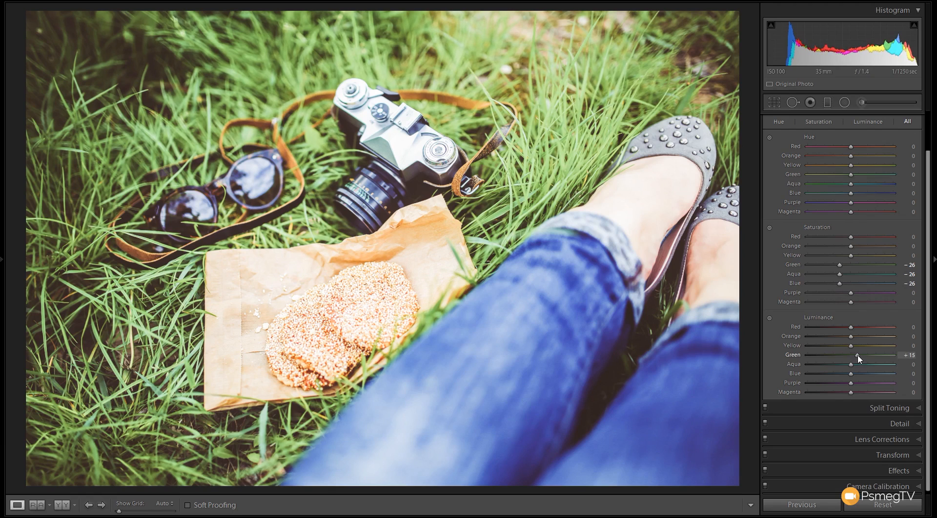
pyautogui.moveTo(858, 354); pyautogui.dragTo(867, 355)
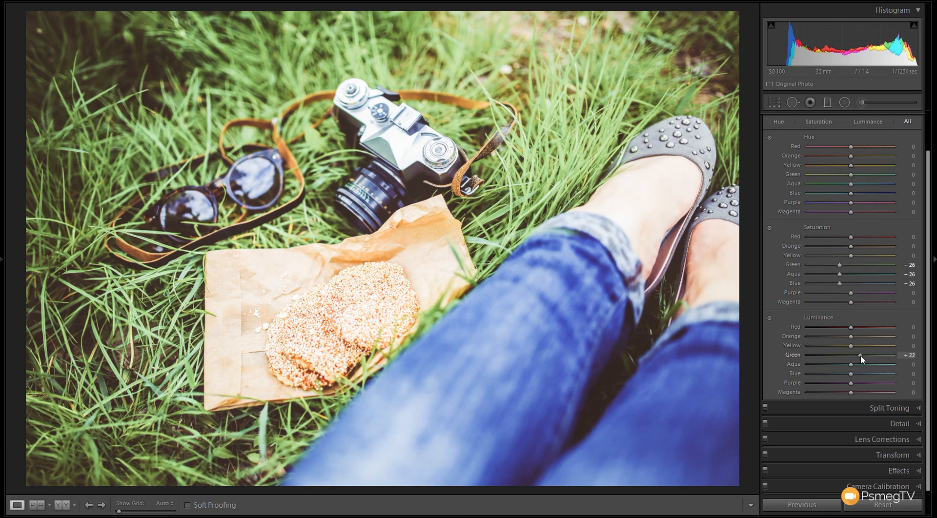
pyautogui.moveTo(848, 365); pyautogui.dragTo(864, 366)
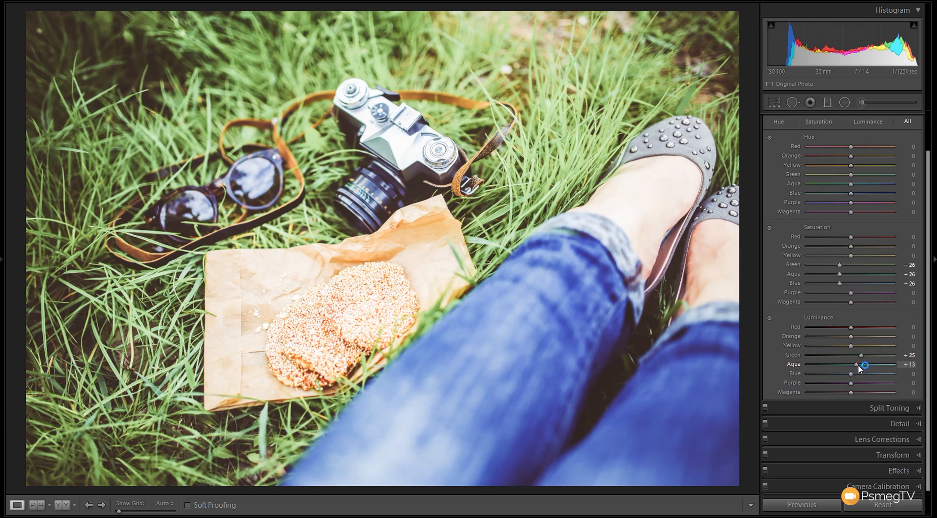
pyautogui.moveTo(851, 373); pyautogui.dragTo(862, 373)
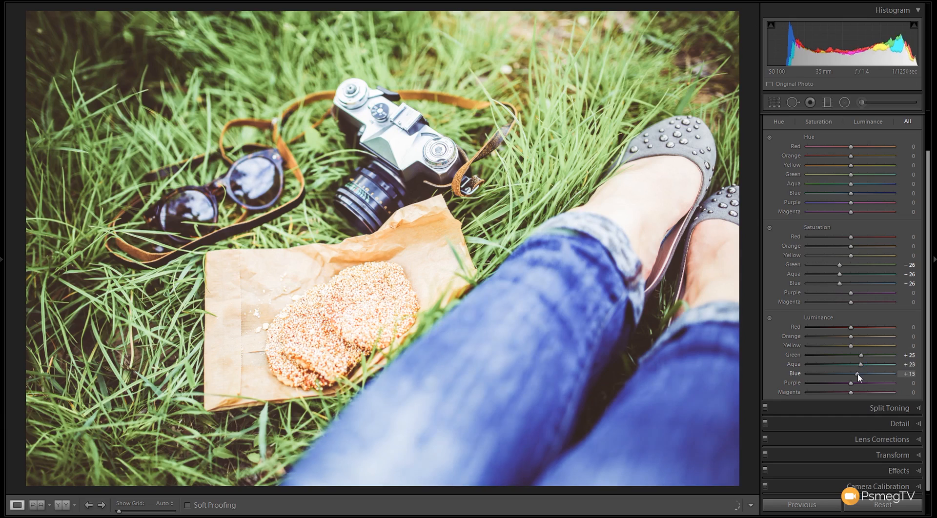
pyautogui.moveTo(856, 373); pyautogui.dragTo(864, 373)
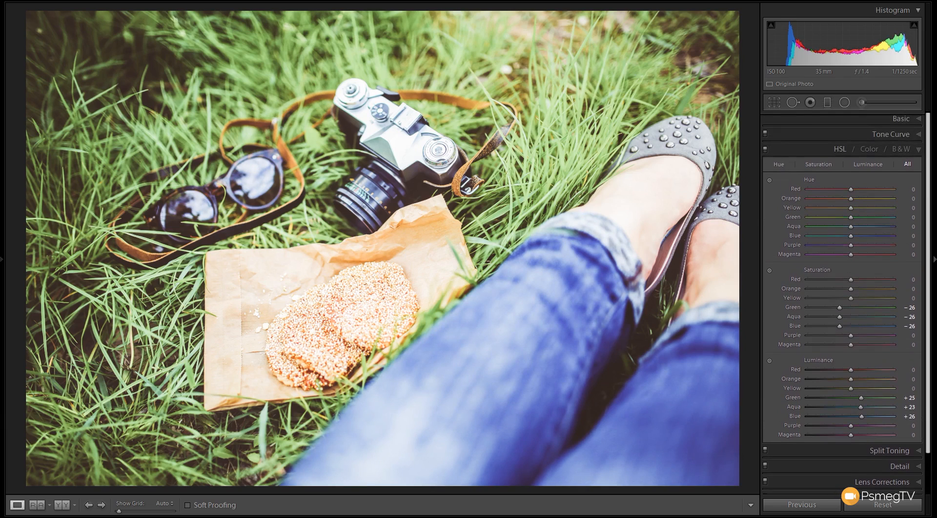
pyautogui.click(767, 150)
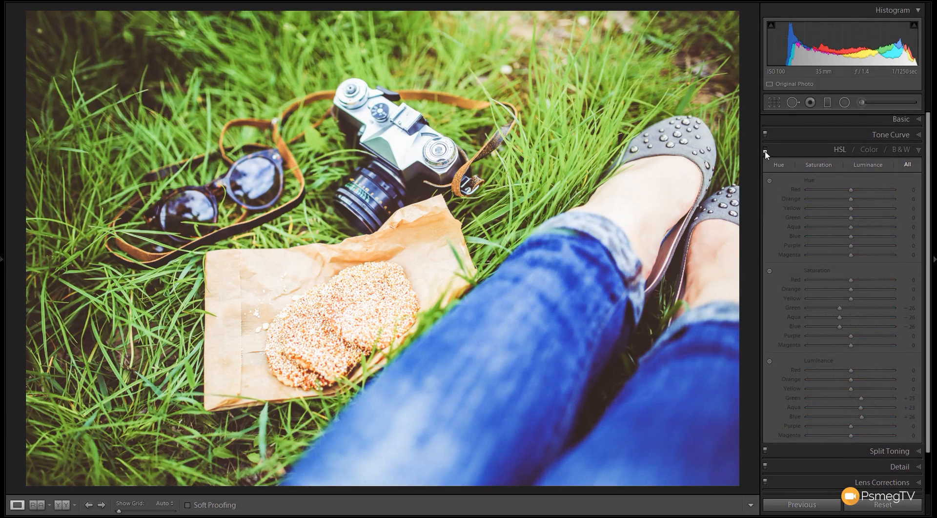
pyautogui.click(771, 151)
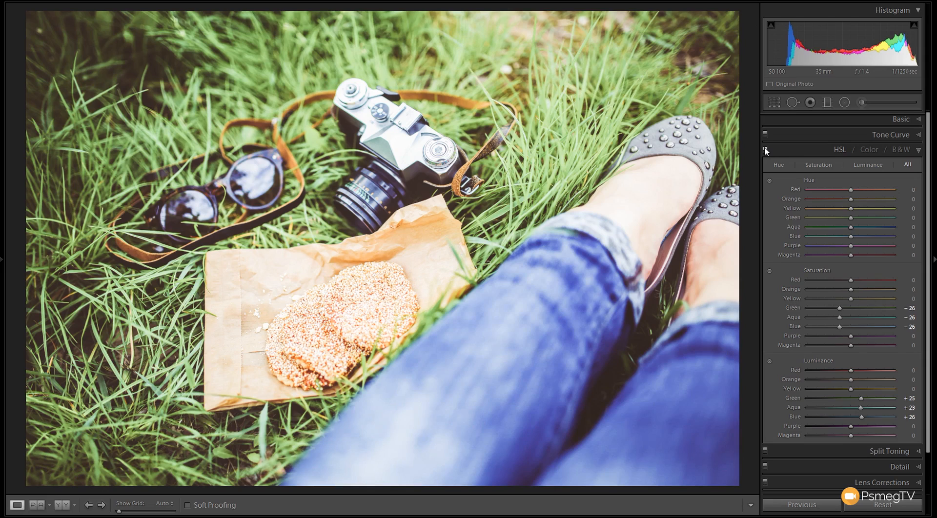